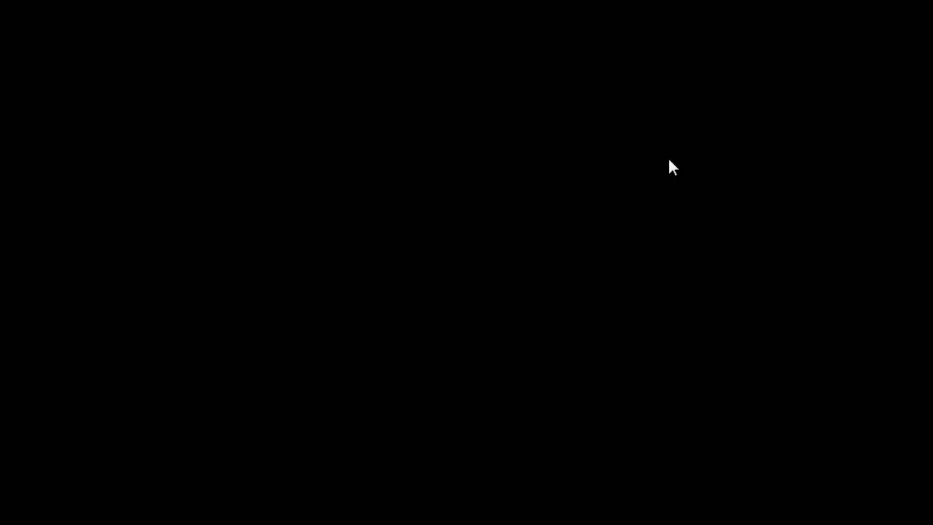
pyautogui.moveTo(82, 97)
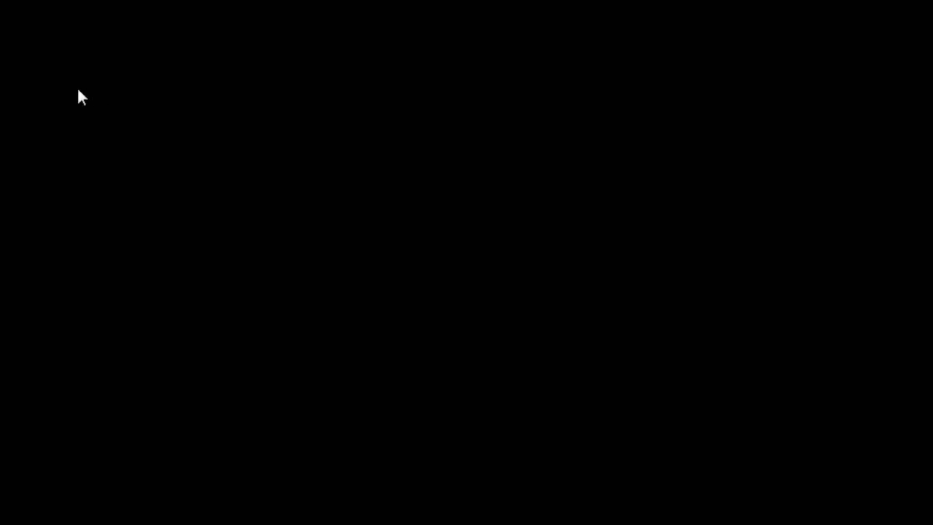
# Write the heading 'Earned Run Average' with 'ERA' on the line beneath it
pyautogui.write('E')
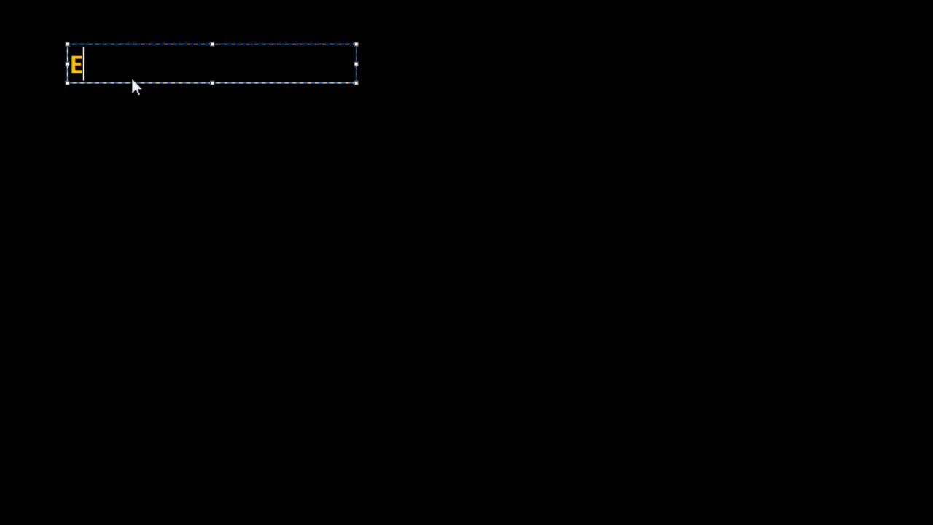
pyautogui.write('arned Run Av')
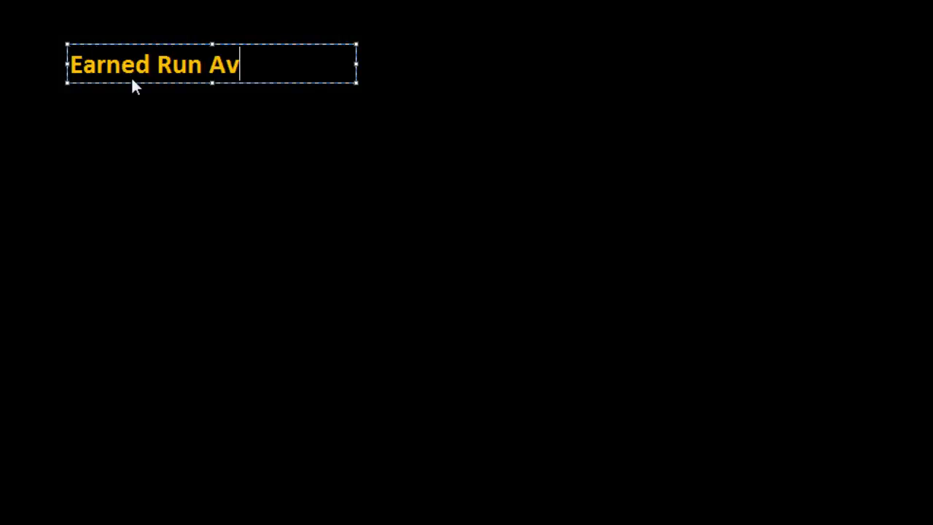
pyautogui.write('er')
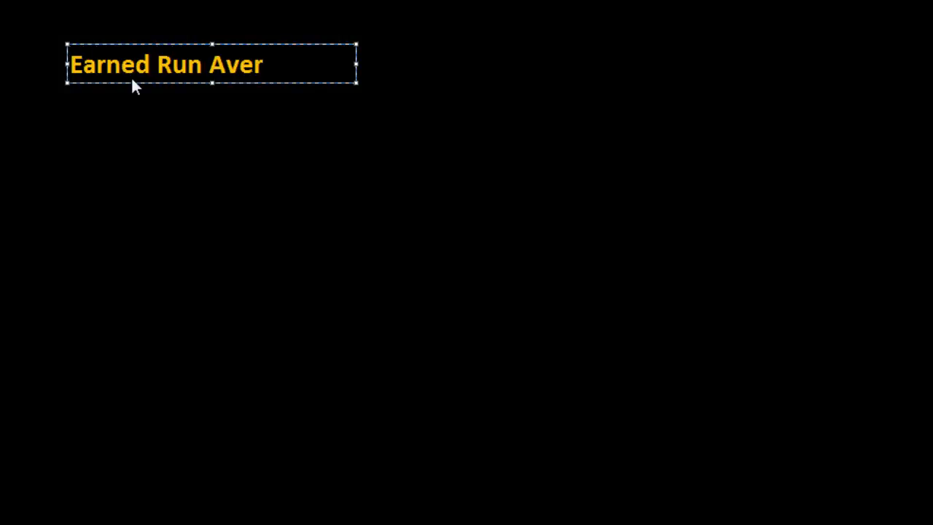
pyautogui.write('age')
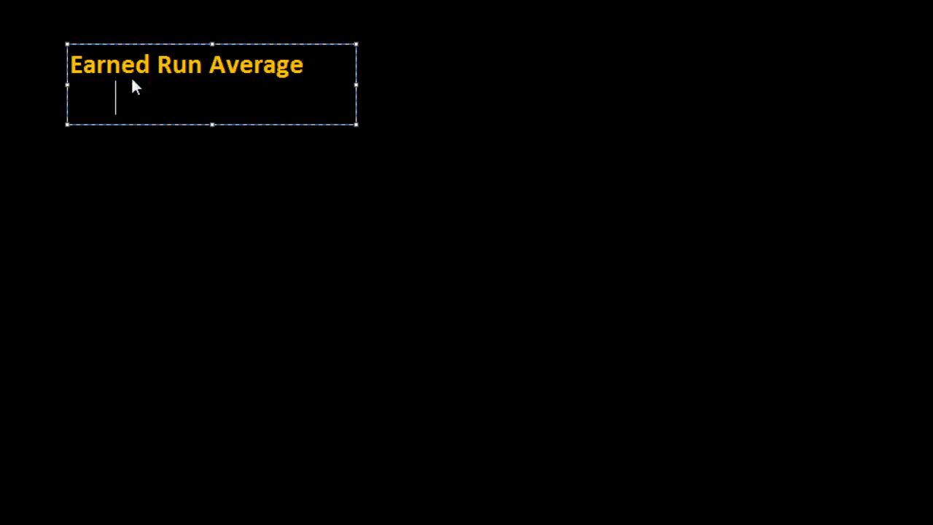
pyautogui.write('ERA')
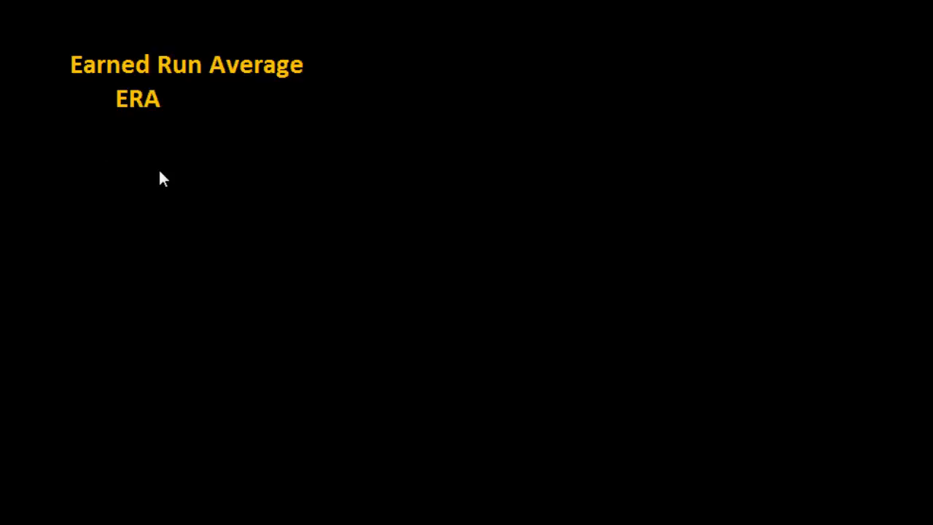
pyautogui.moveTo(420, 225)
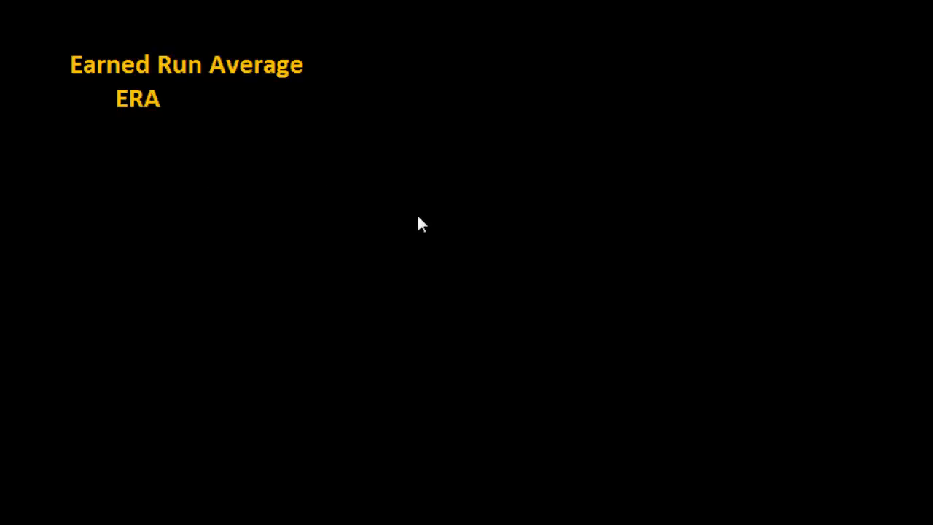
# Create a text area right of centre containing the label 'Earned Runs'
pyautogui.moveTo(474, 179); pyautogui.dragTo(763, 216)
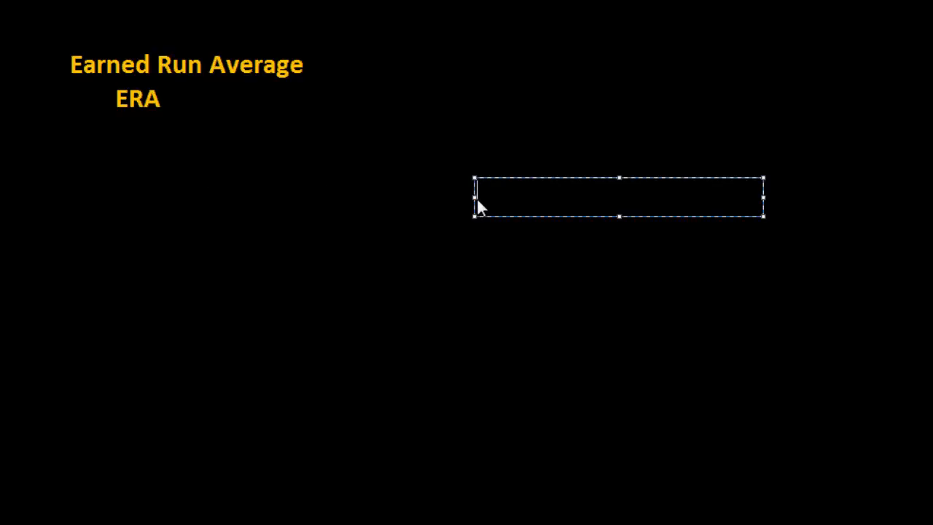
pyautogui.write('E')
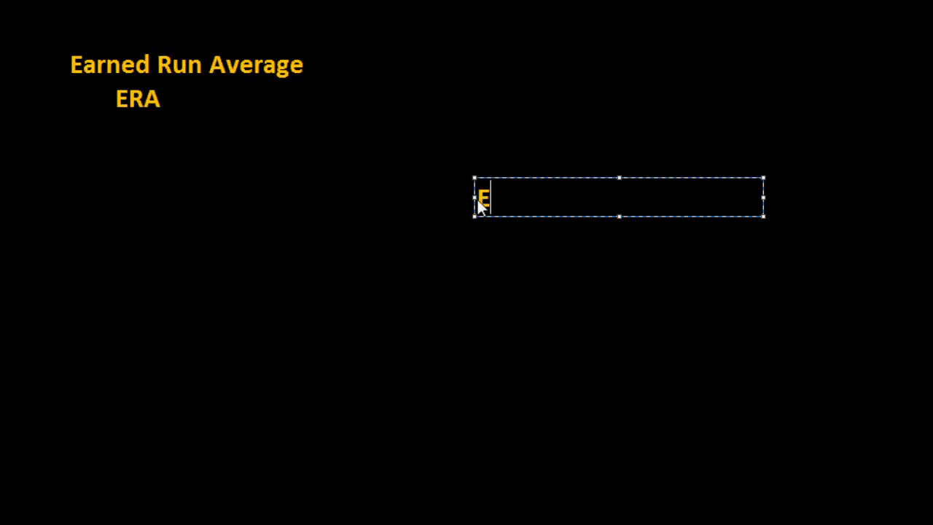
pyautogui.write('arned Runs')
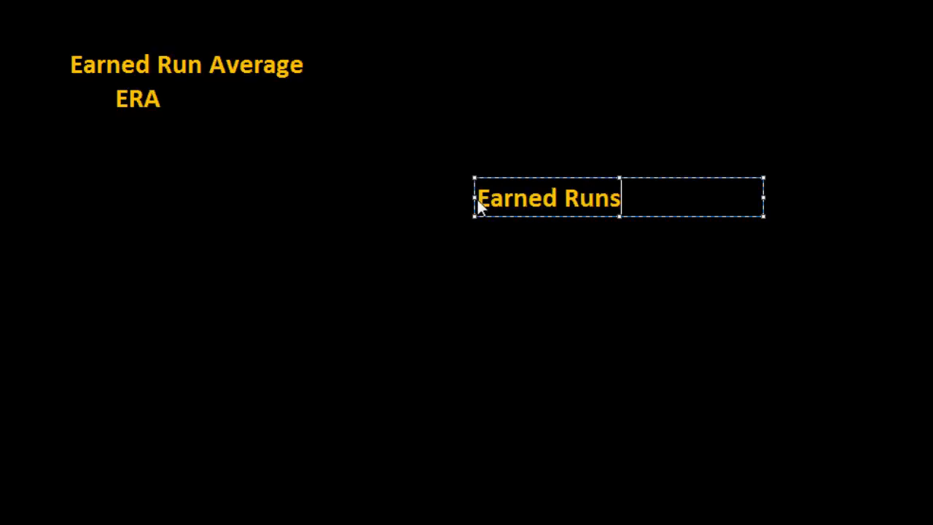
pyautogui.click(292, 328)
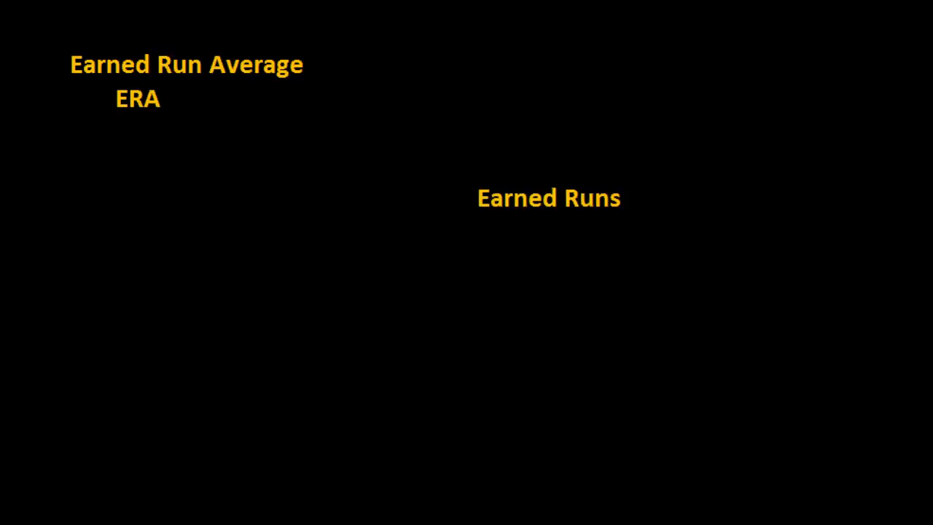
pyautogui.moveTo(456, 235)
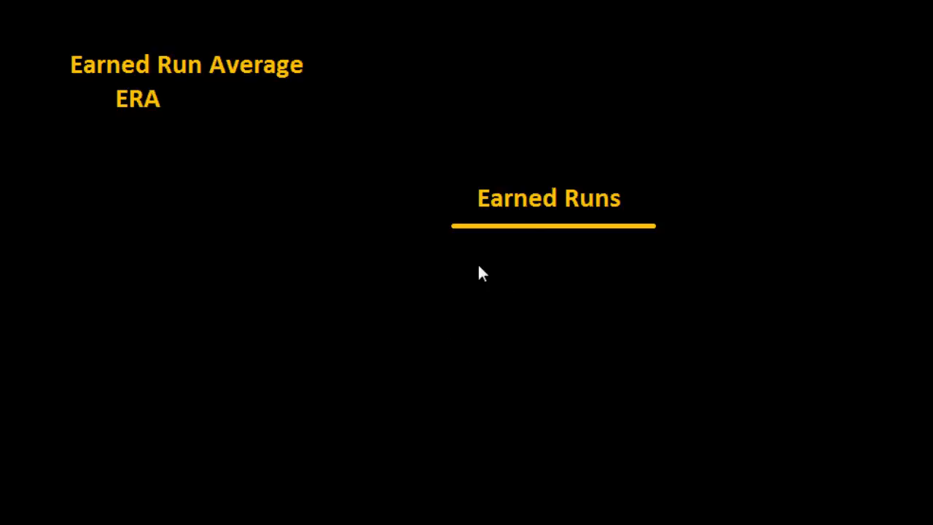
# Add 'Innings pitched' below it and finish the formula with '9 = ERA'
pyautogui.write('Inni')
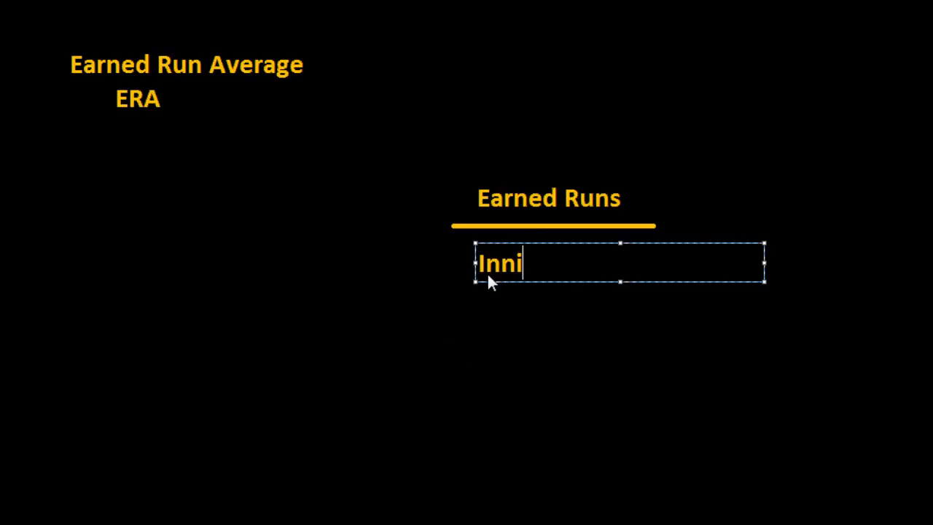
pyautogui.write('ngs pitche')
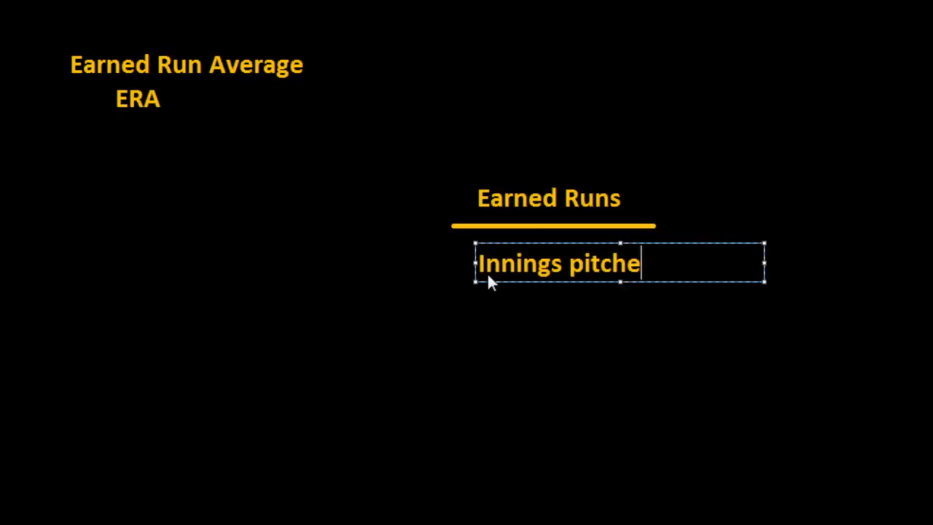
pyautogui.write('d')
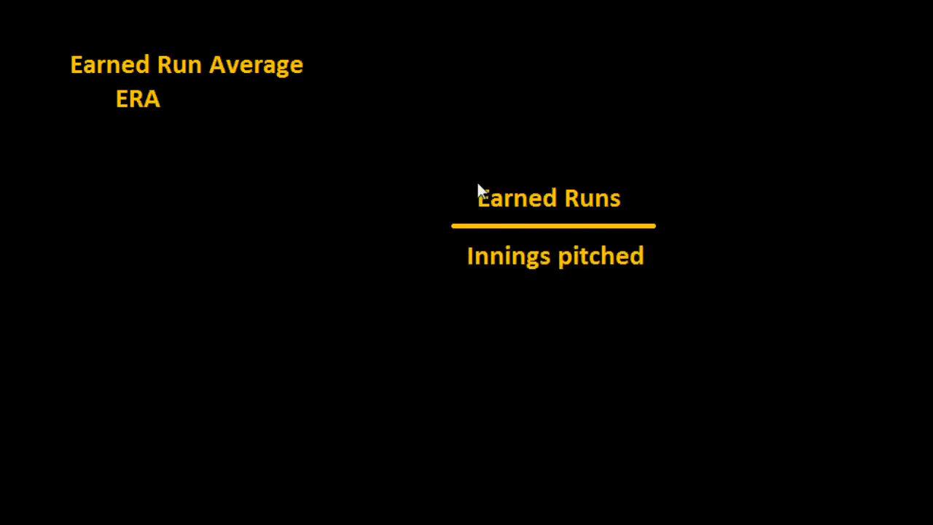
pyautogui.moveTo(548, 270)
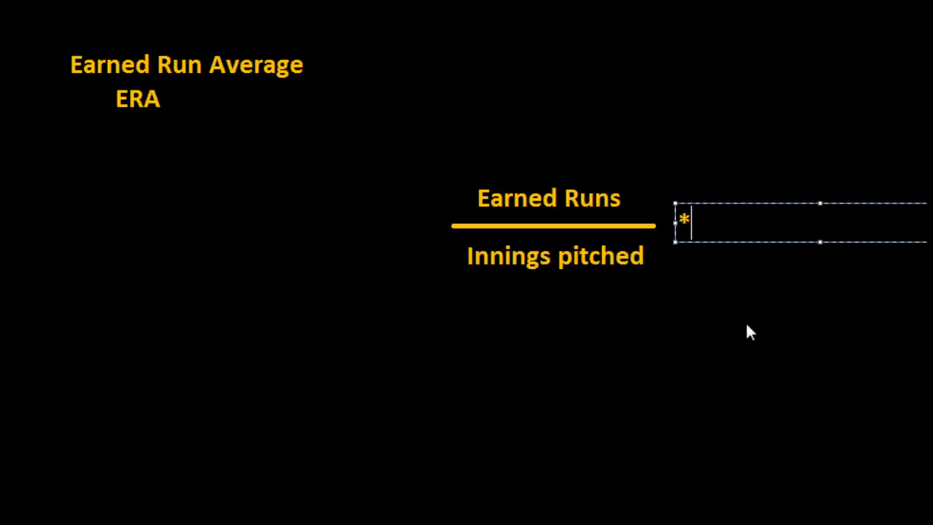
pyautogui.write('9')
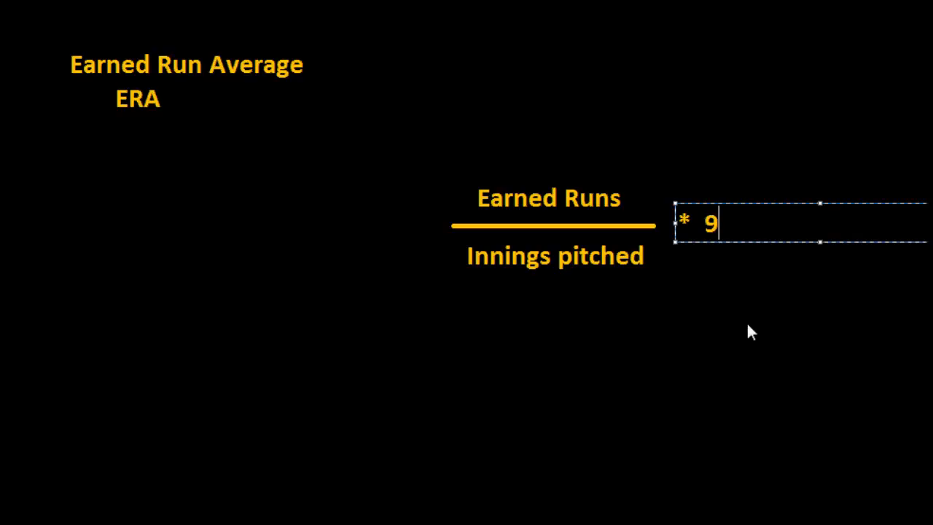
pyautogui.write('=')
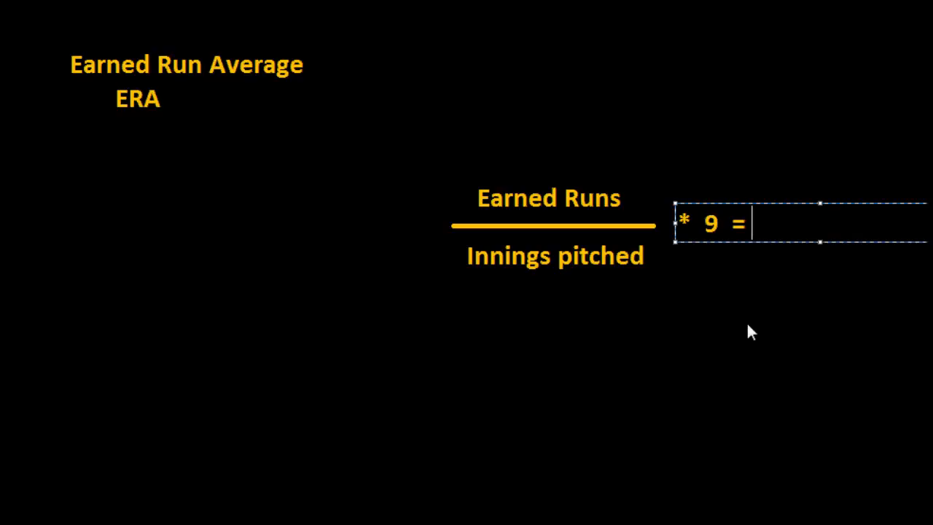
pyautogui.write('ERA')
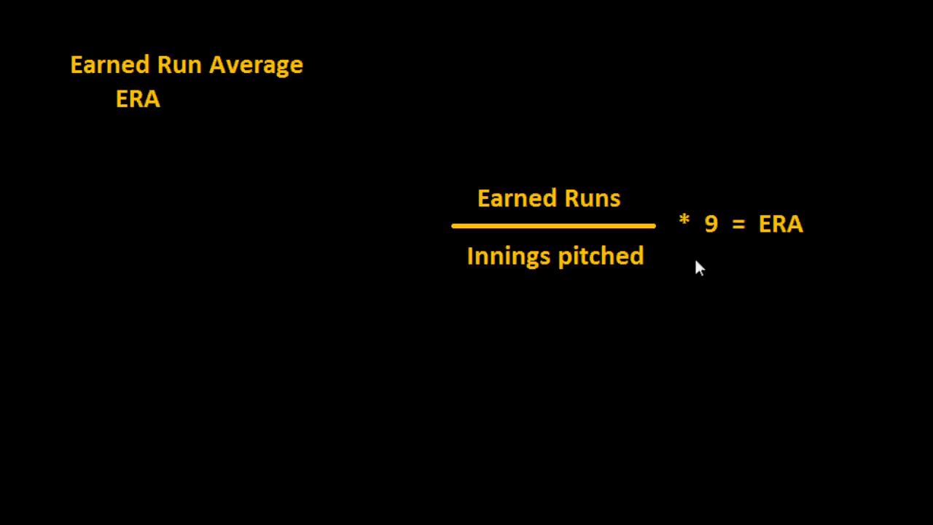
pyautogui.moveTo(731, 262)
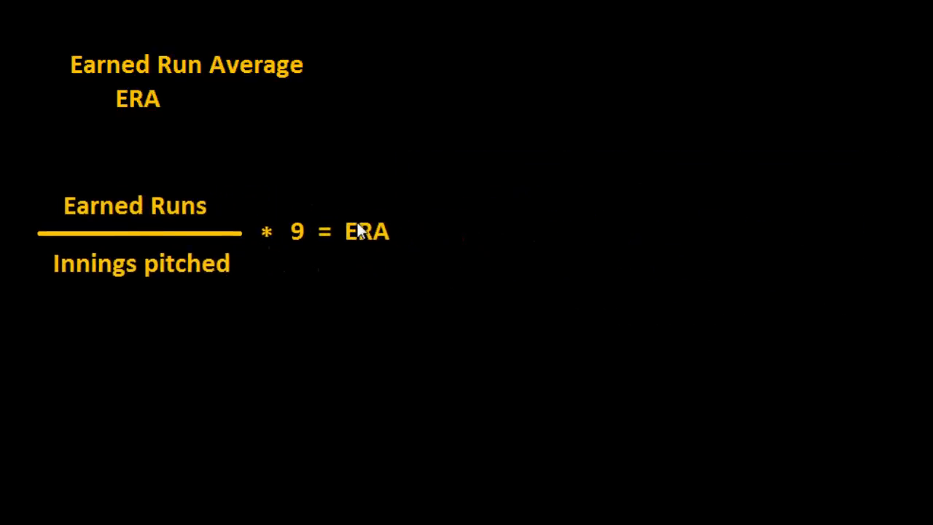
pyautogui.moveTo(612, 285)
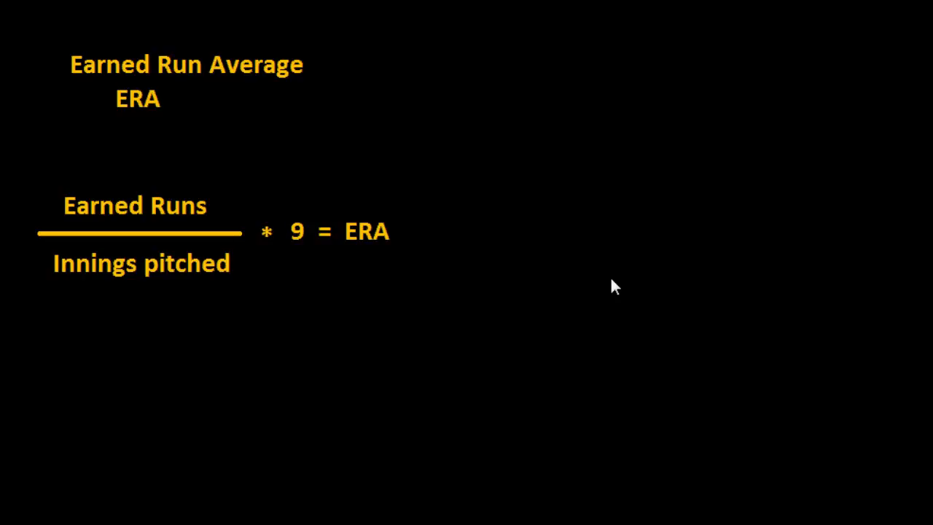
pyautogui.moveTo(691, 187)
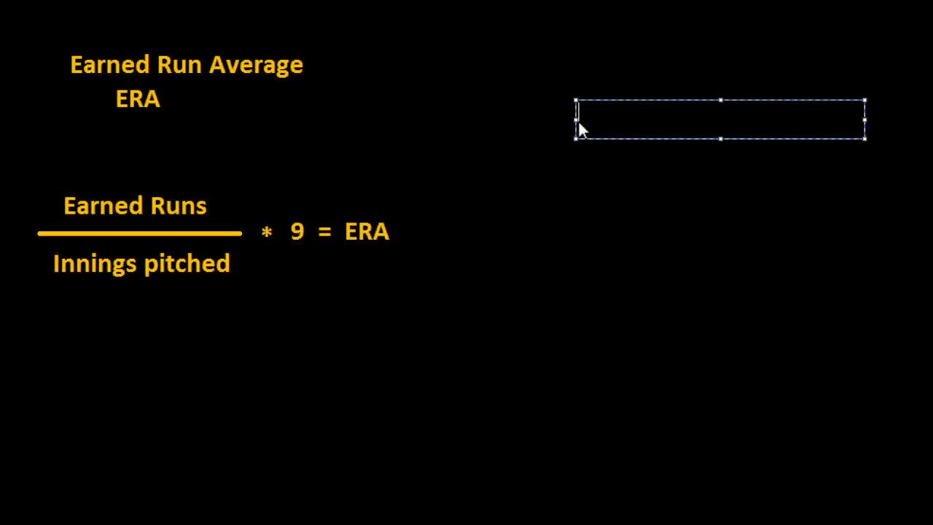
# Write '73 ER' with '326 IP' beneath it in the upper-right area
pyautogui.write('73')
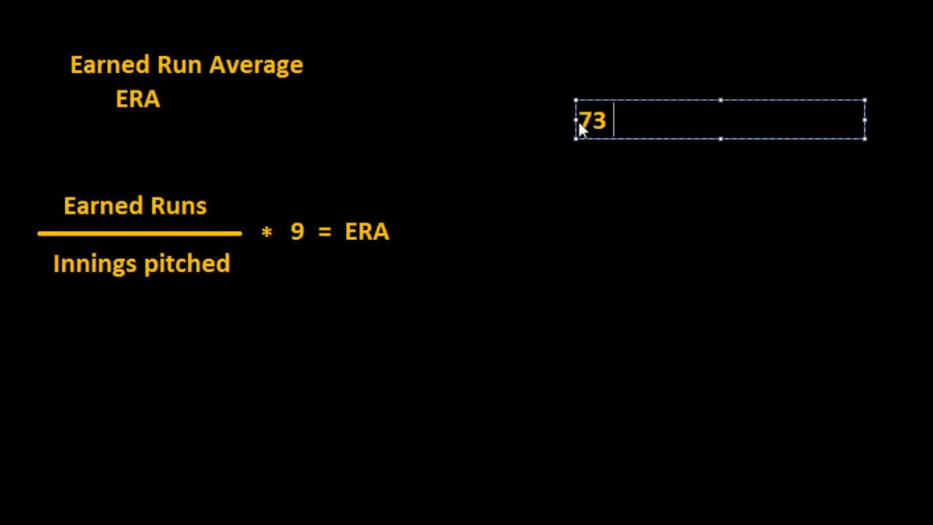
pyautogui.write('ER')
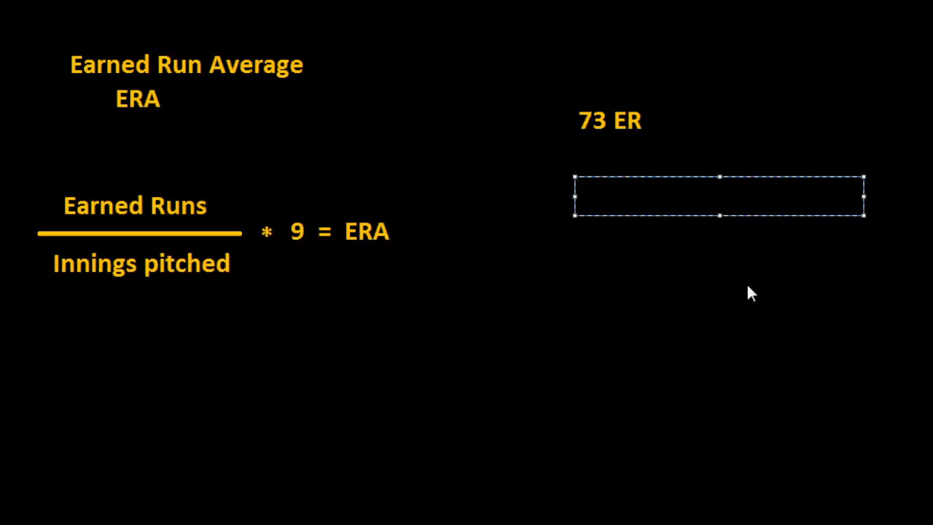
pyautogui.write('3')
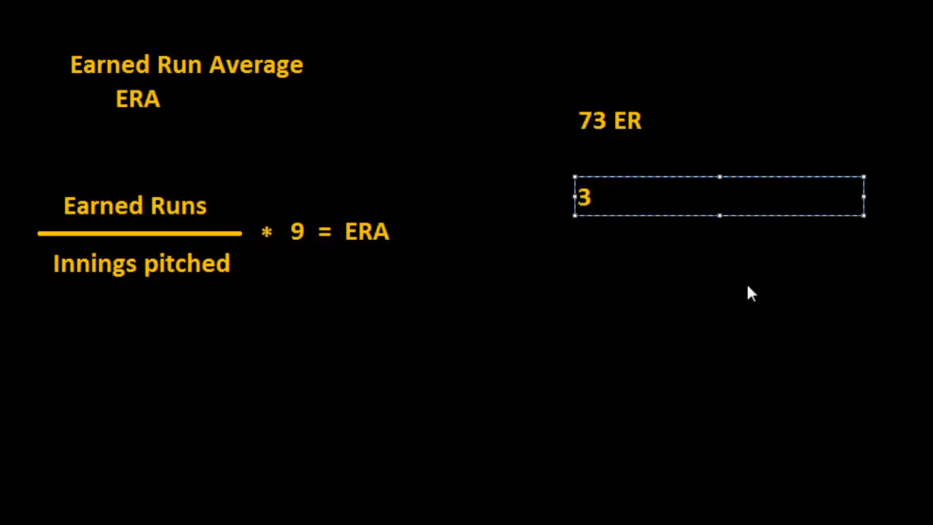
pyautogui.write('26 IP')
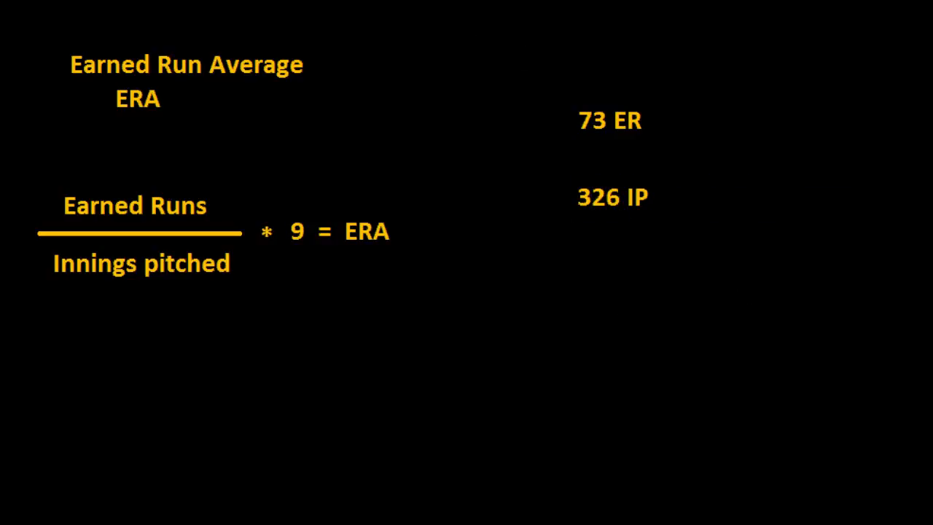
# Draw a fraction bar between 73 ER and 326 IP, an equals sign, then '.2239 * 9 ='
pyautogui.moveTo(546, 151); pyautogui.dragTo(681, 154)
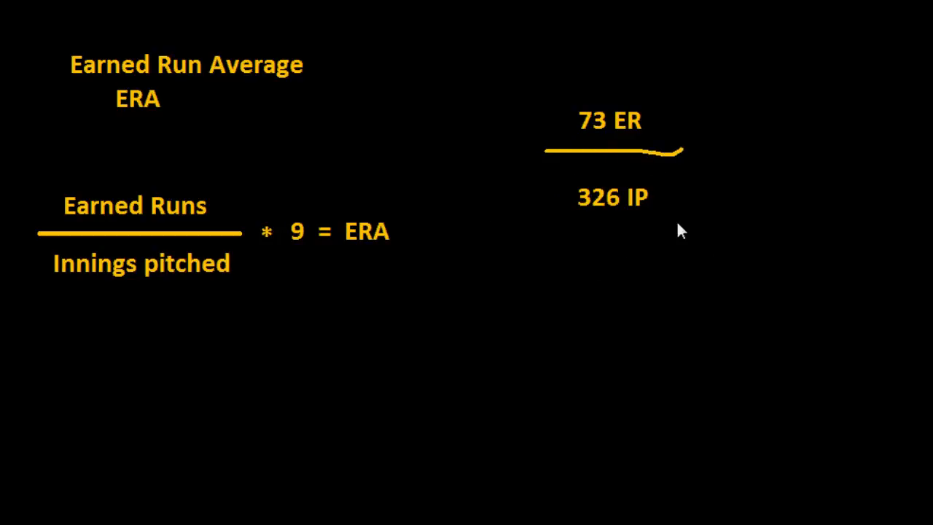
pyautogui.moveTo(707, 150); pyautogui.dragTo(754, 172)
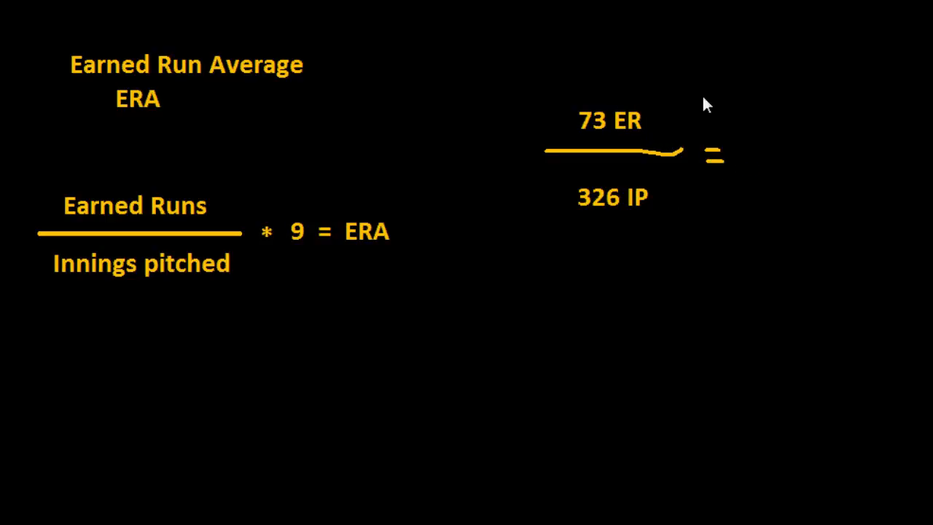
pyautogui.moveTo(758, 164)
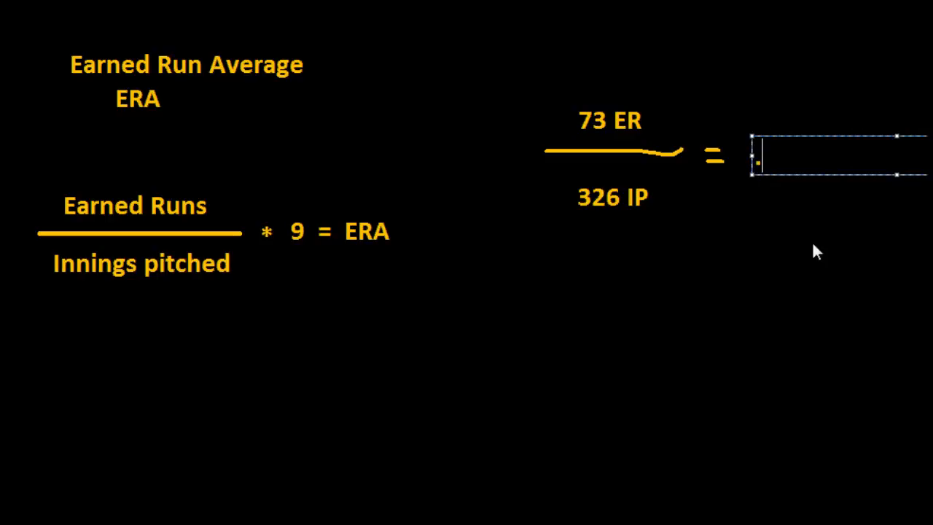
pyautogui.write('.2239')
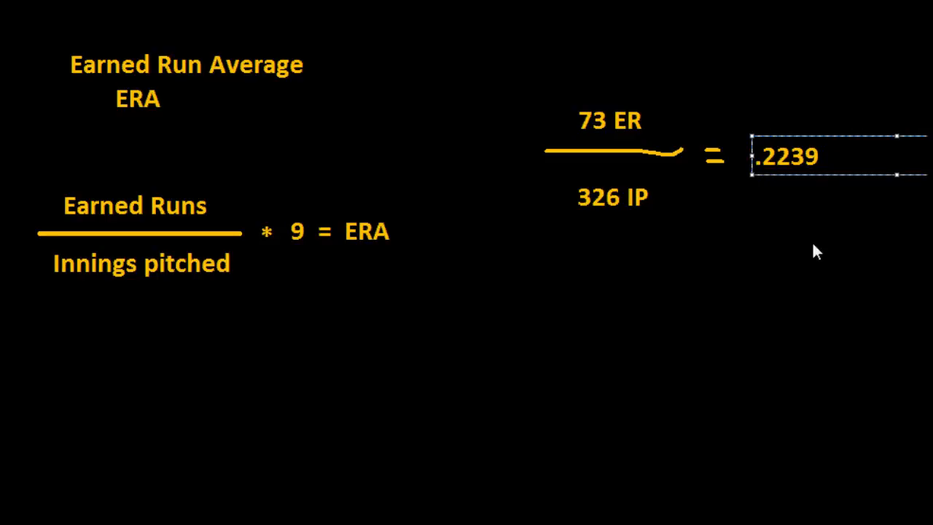
pyautogui.write('*')
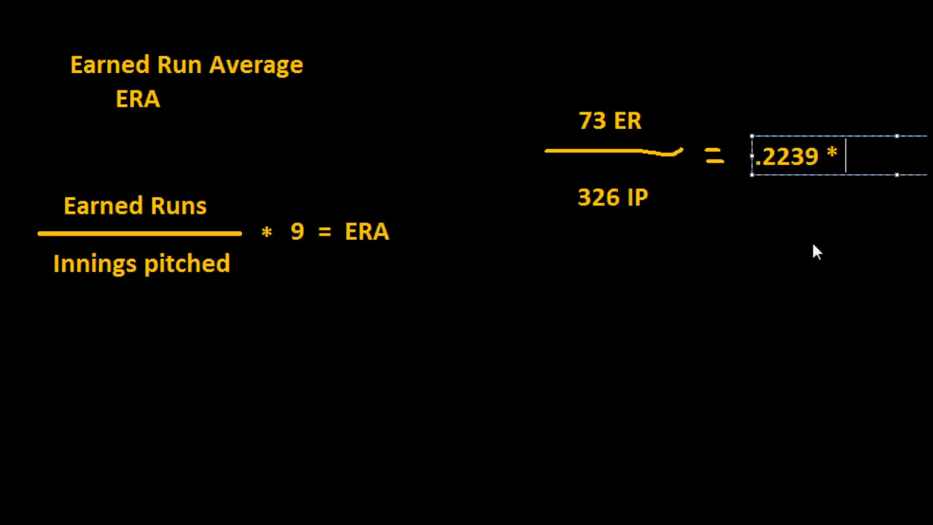
pyautogui.write('9 =')
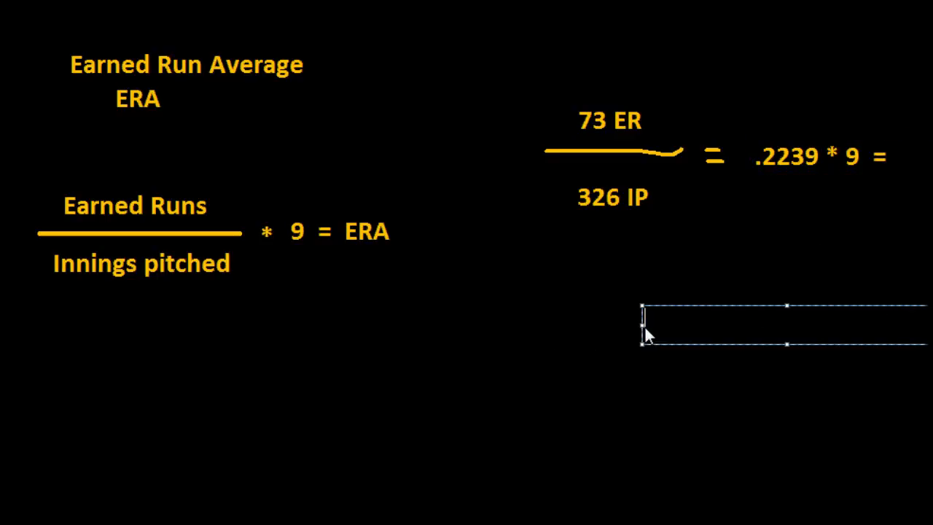
# Write the result '2.01 ERA' beneath the calculation
pyautogui.write('2.01')
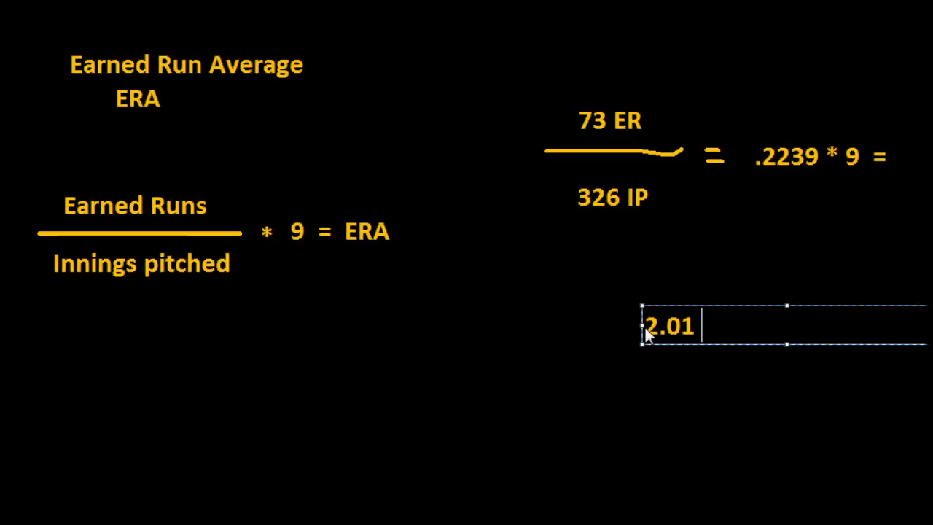
pyautogui.write('ERA')
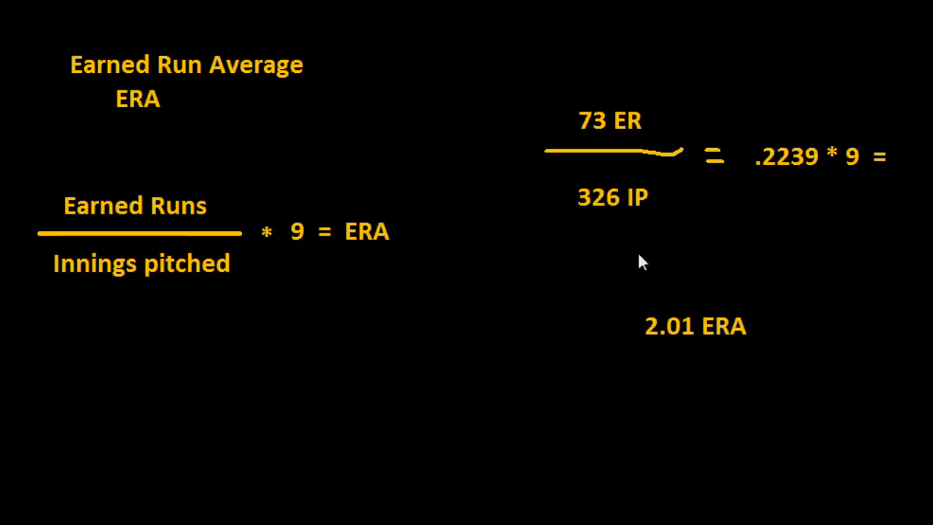
pyautogui.moveTo(643, 289)
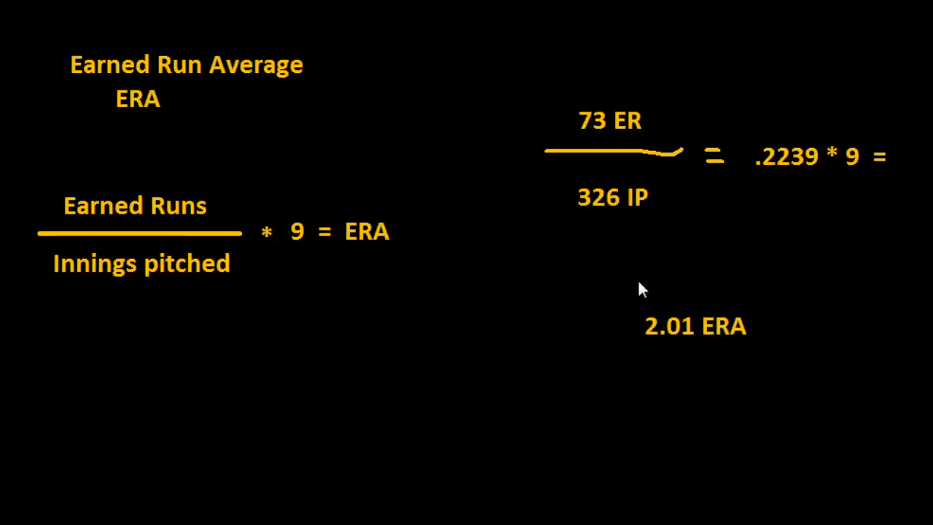
pyautogui.moveTo(653, 294)
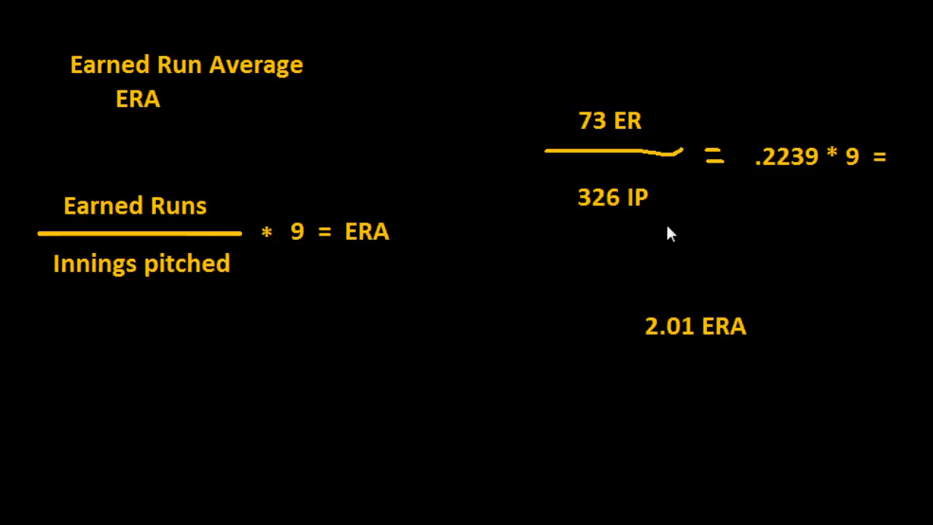
pyautogui.moveTo(653, 310)
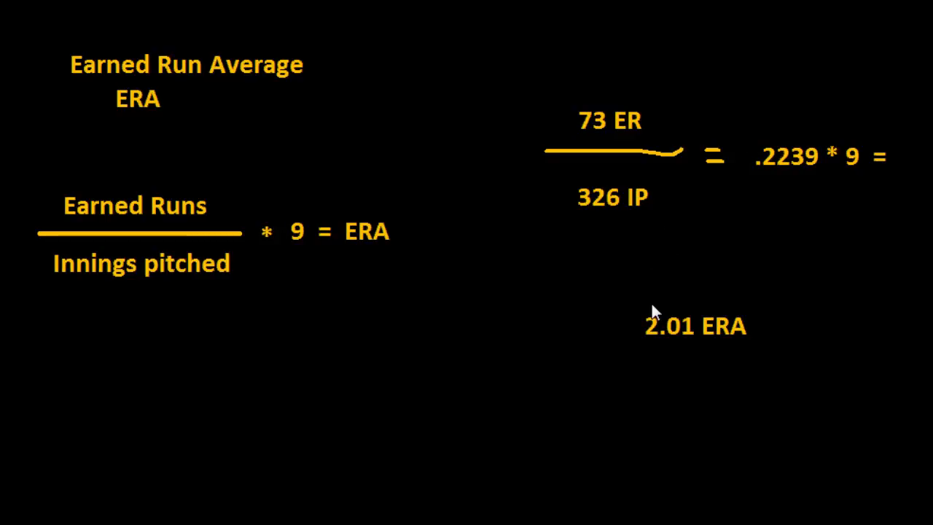